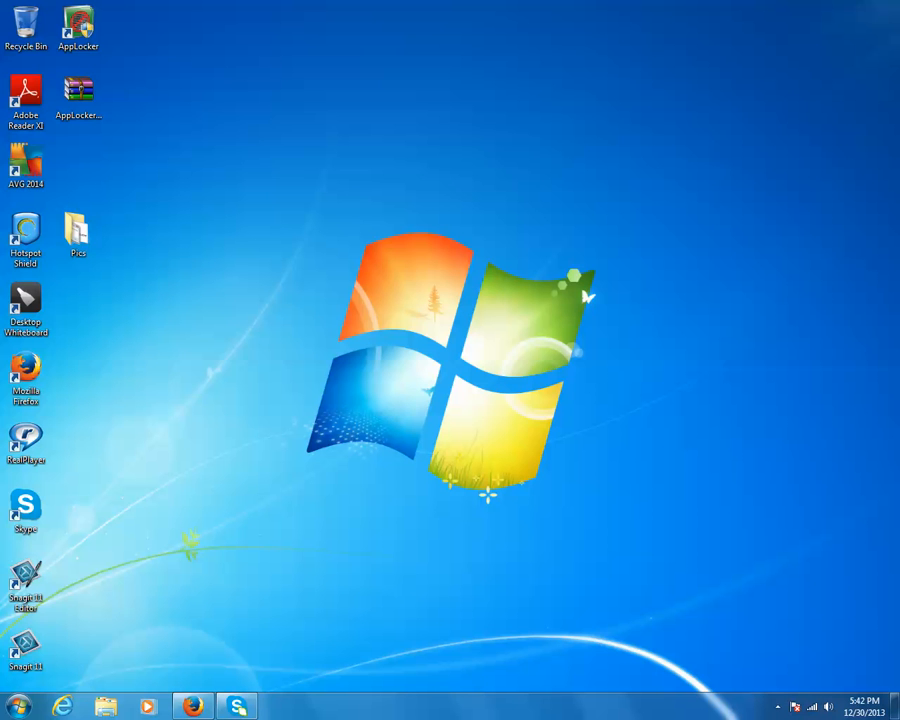
Open the Gmail inbox in Firefox and go to its Settings page
left_click(191, 707)
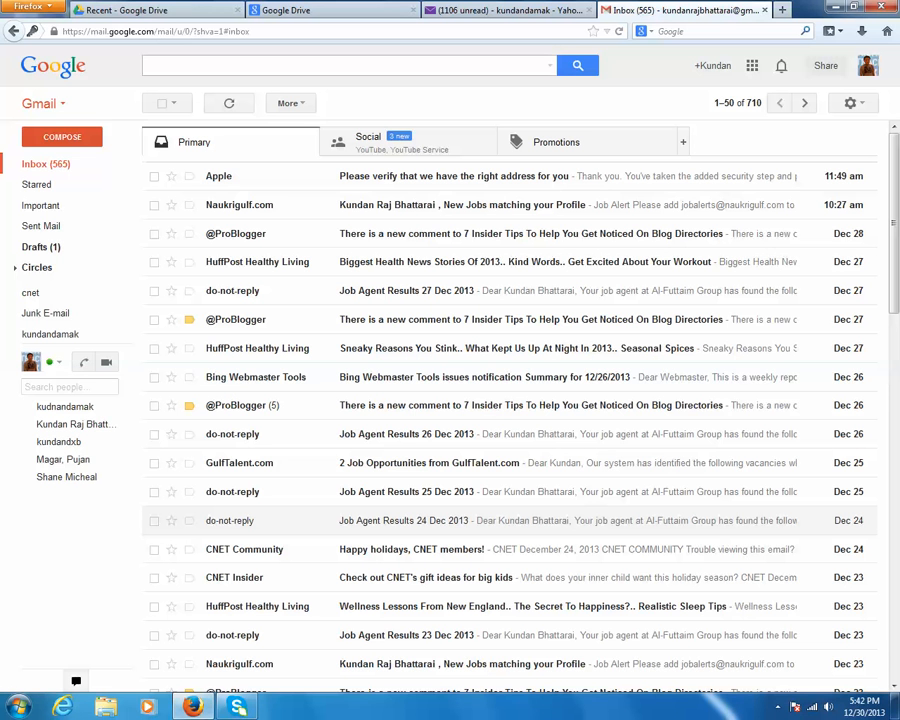
mouse_move(680, 10)
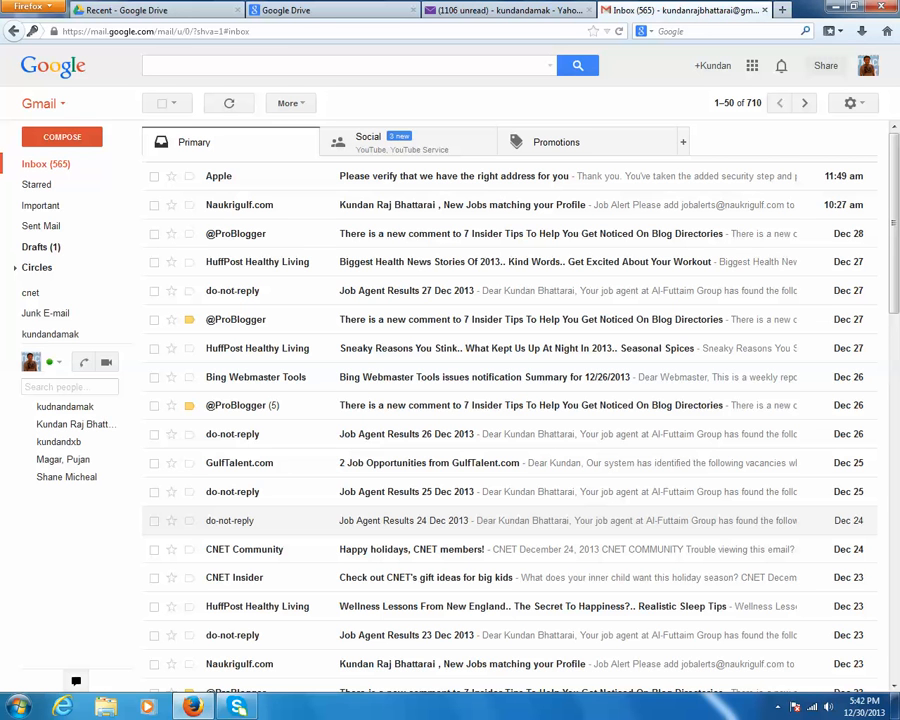
mouse_move(851, 103)
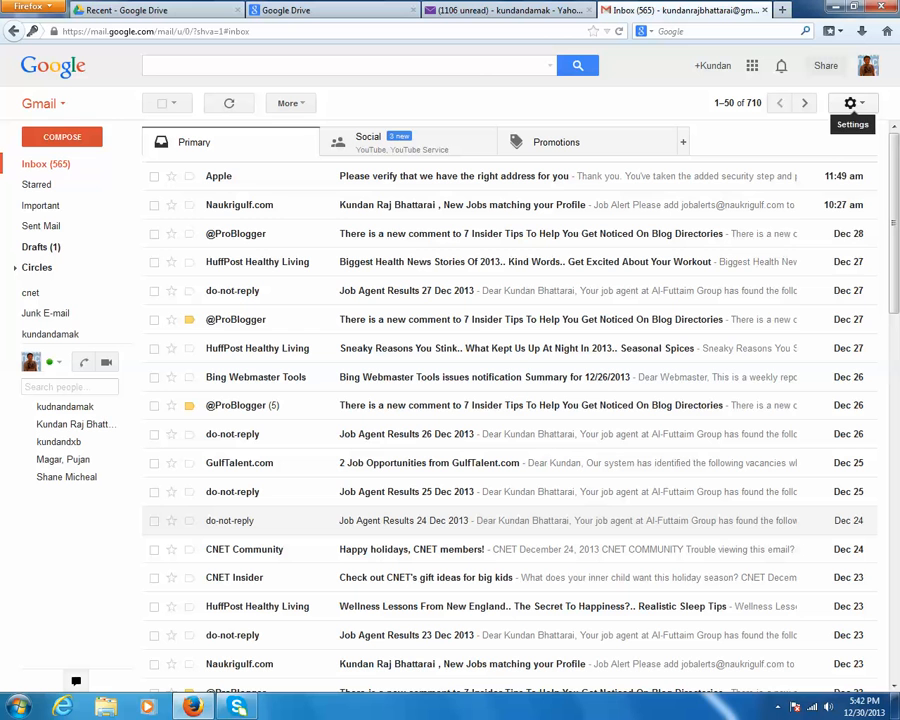
left_click(848, 103)
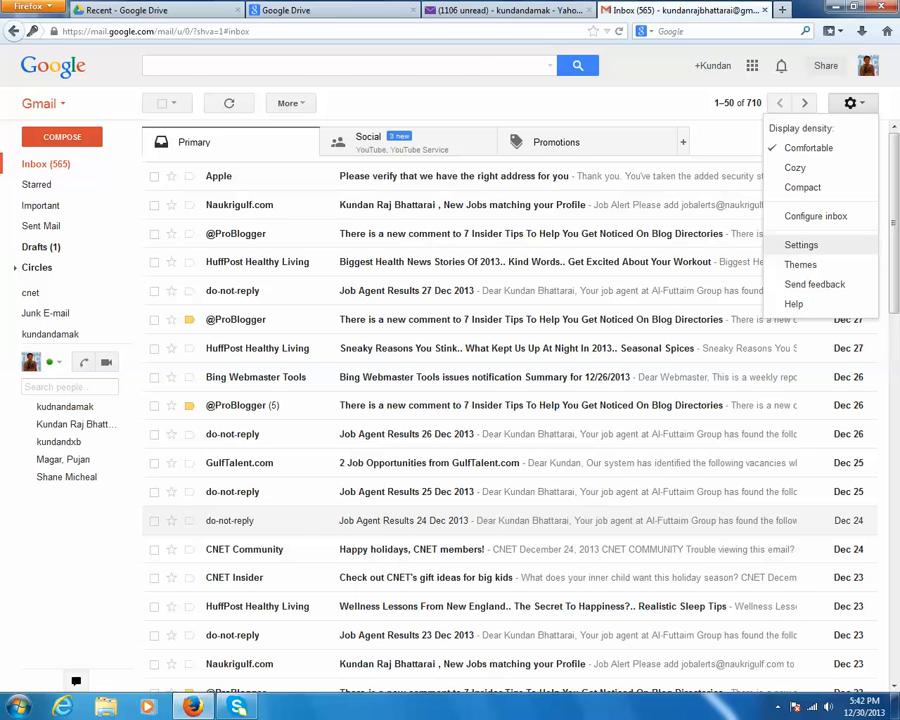
left_click(801, 244)
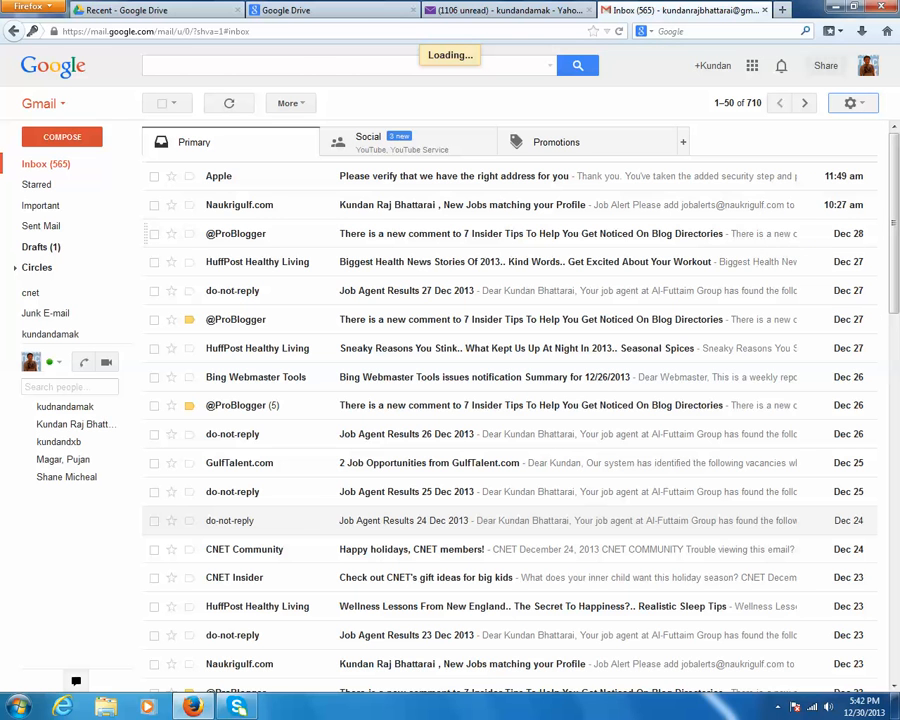
Turn on the Gmail vacation responder from December 30, 2013, clearing the end date
left_click(849, 103)
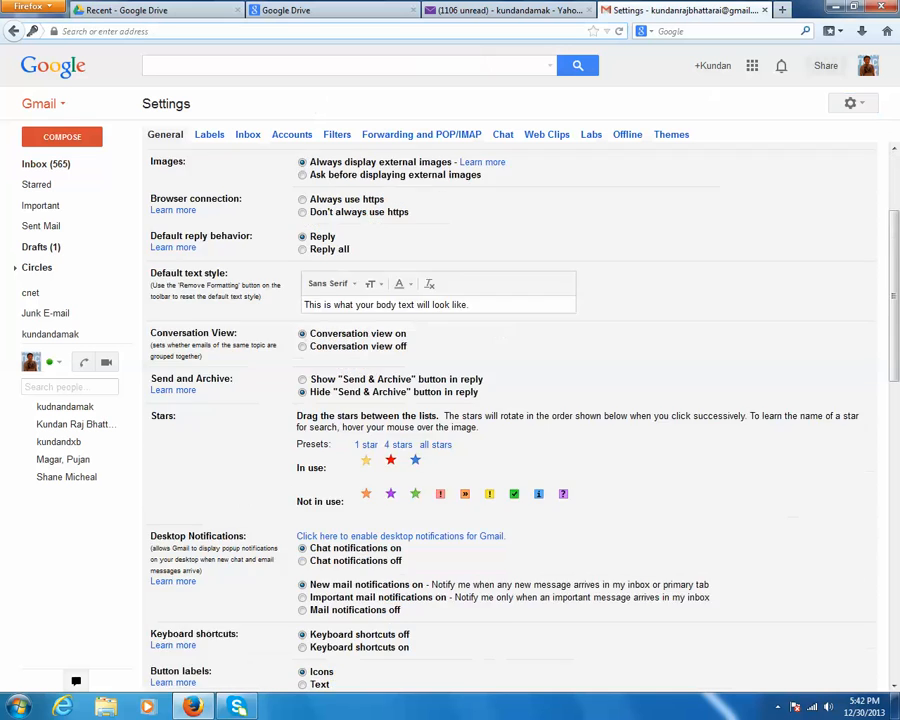
scroll("down", 3)
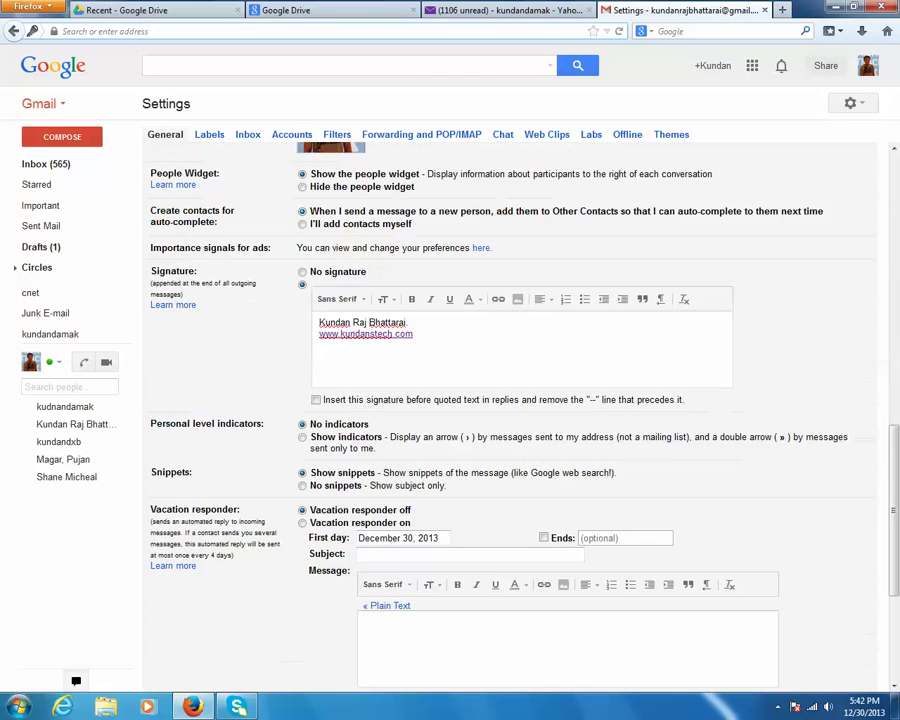
scroll("down", 3)
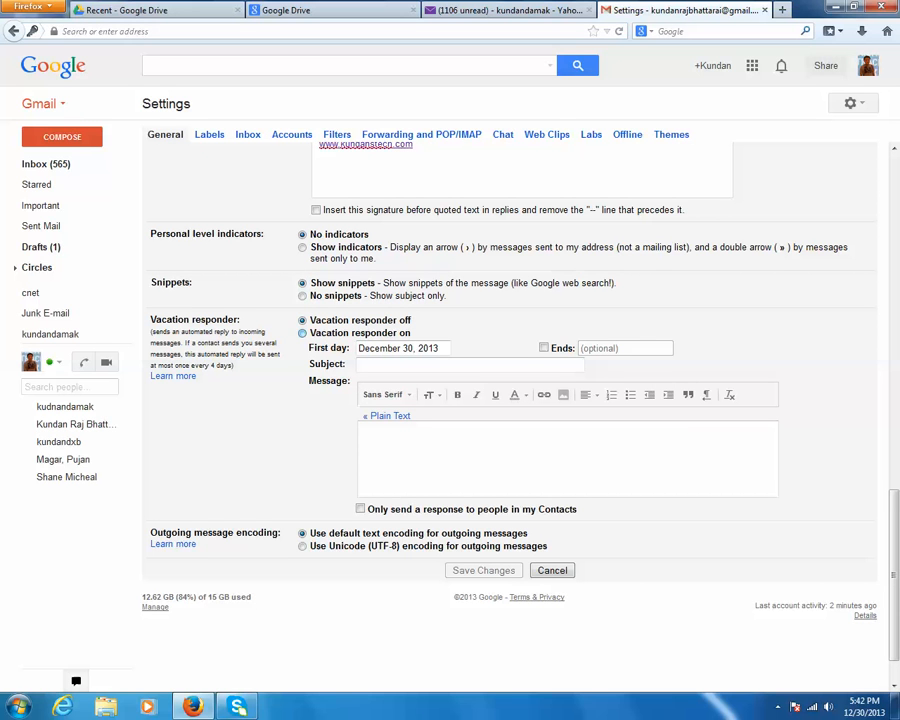
left_click(303, 333)
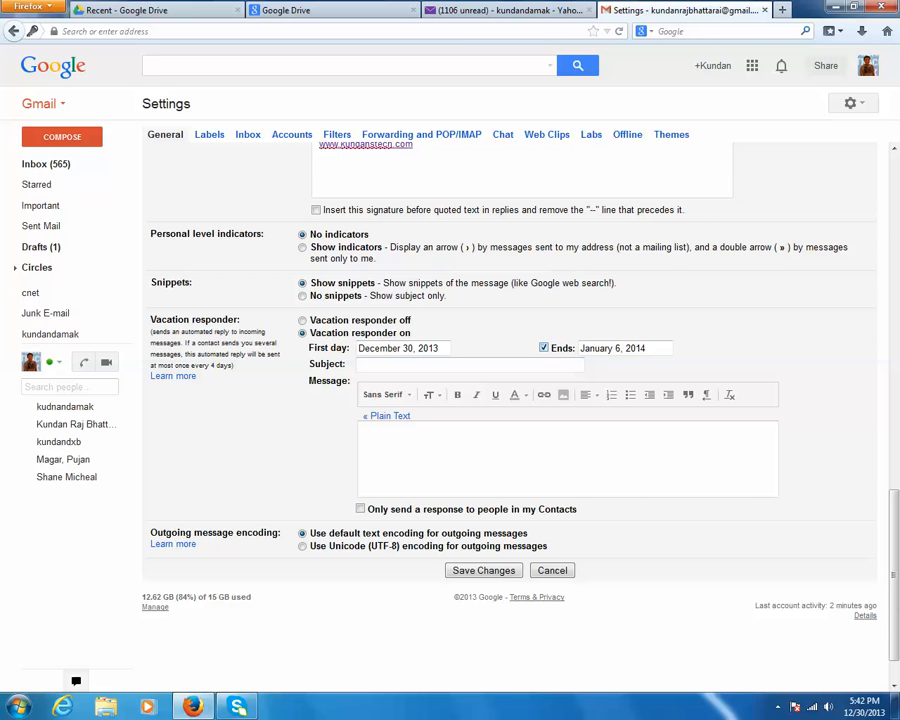
left_click(544, 348)
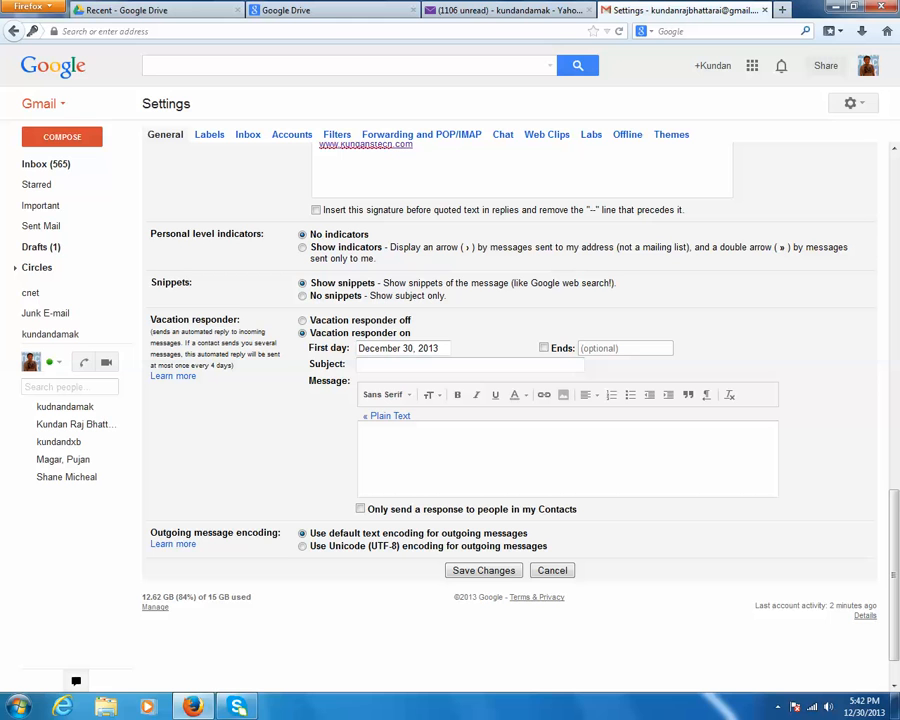
left_click(470, 364)
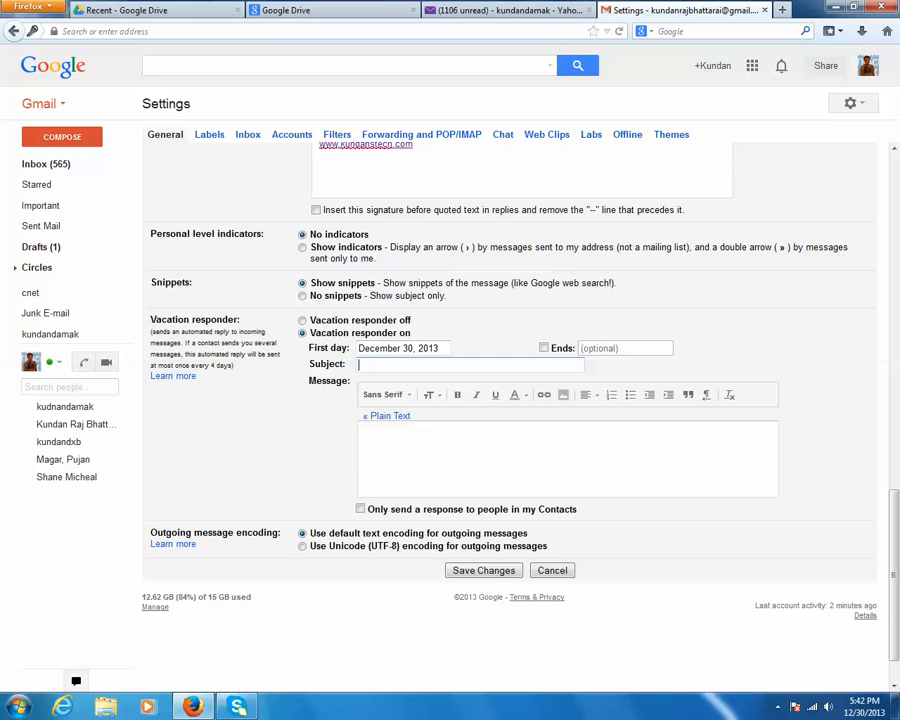
Save the auto-reply with subject 'Hello everyone' and message 'I will be on vacation. Thanks'
type("Hello")
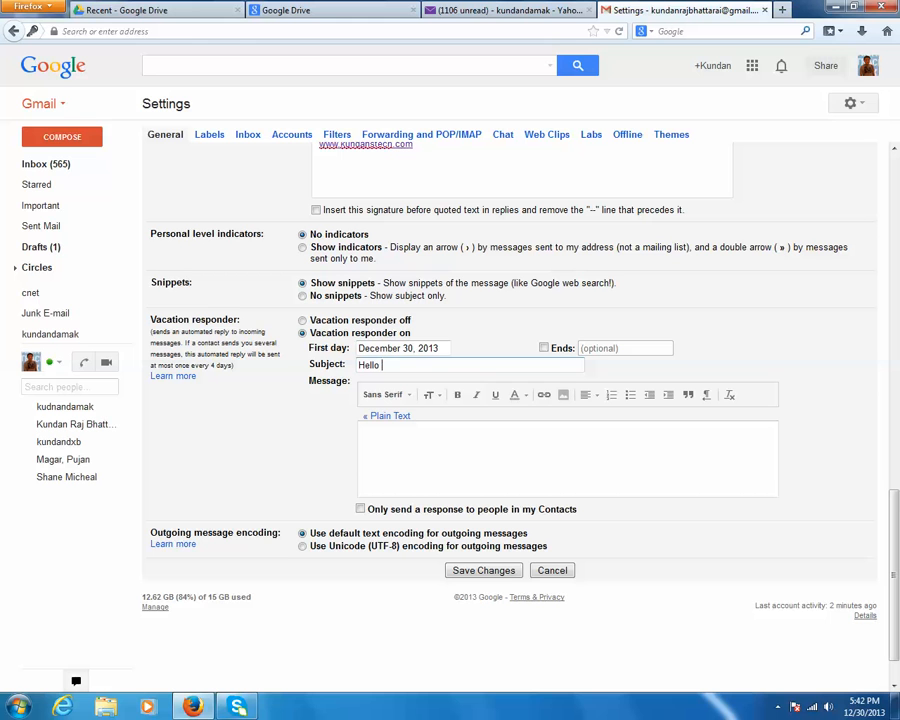
type("everyone")
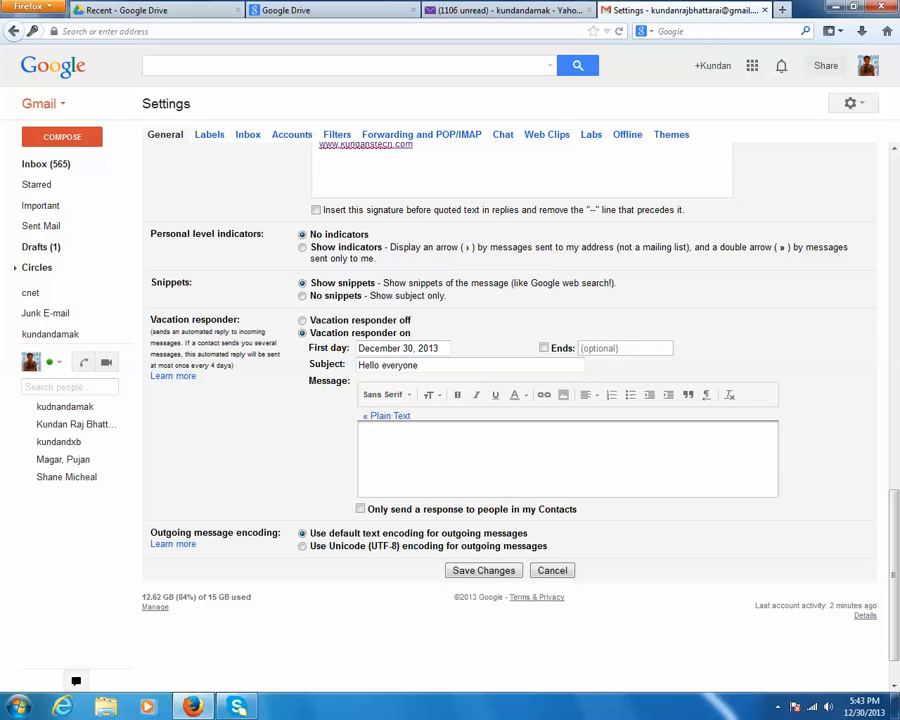
type("I w")
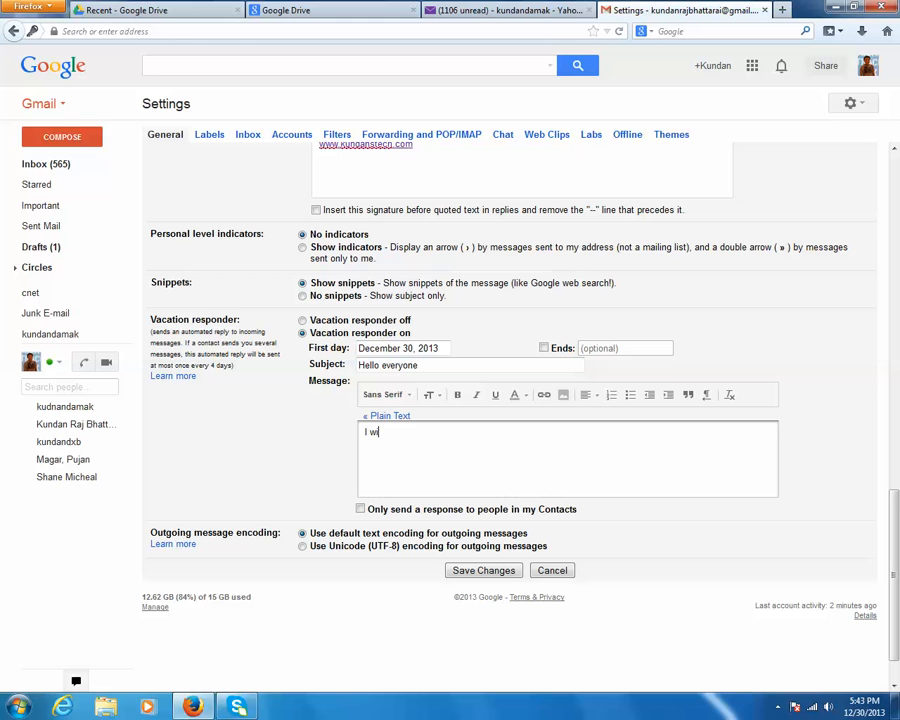
type("ill be on vaca")
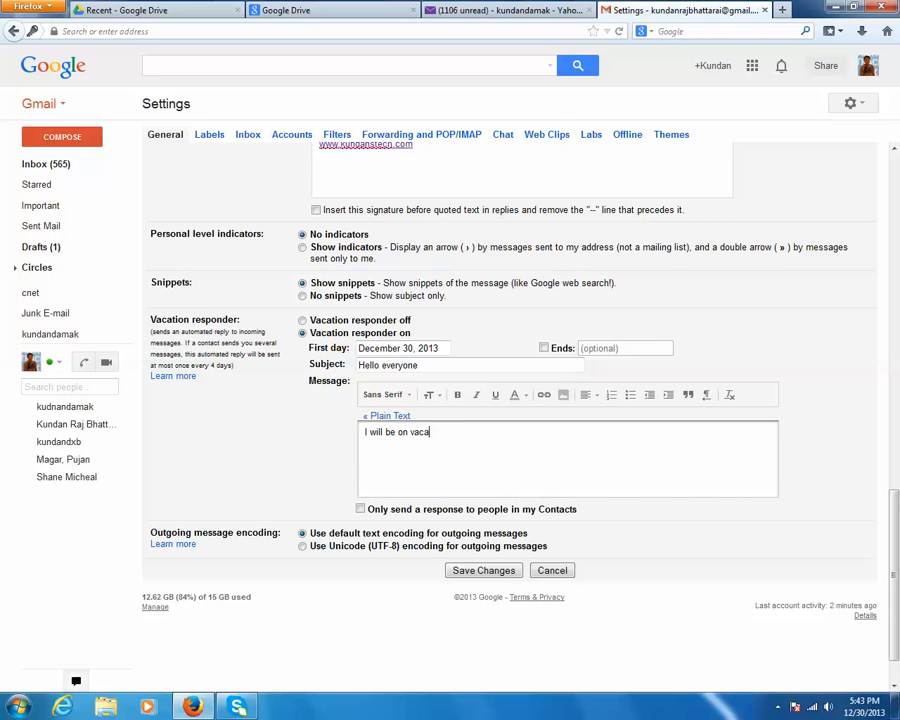
type("tion. T")
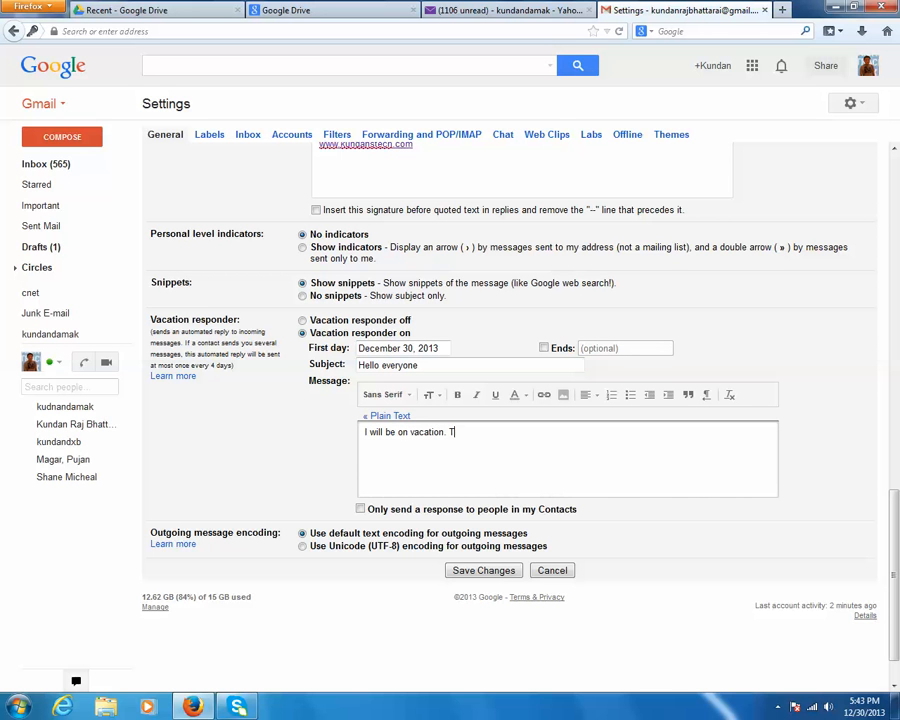
type("hanks")
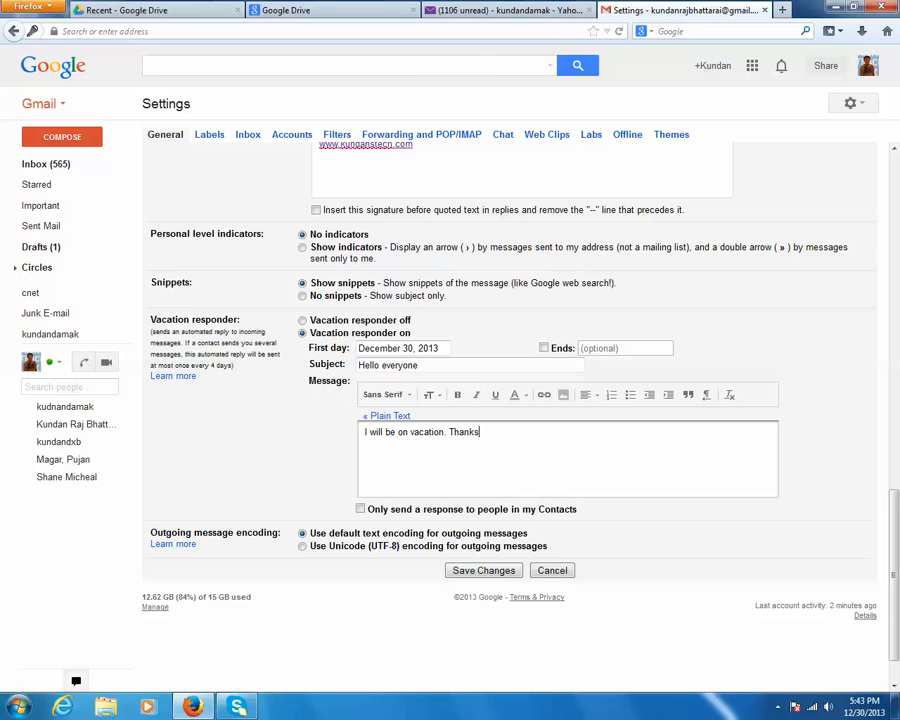
left_click(483, 570)
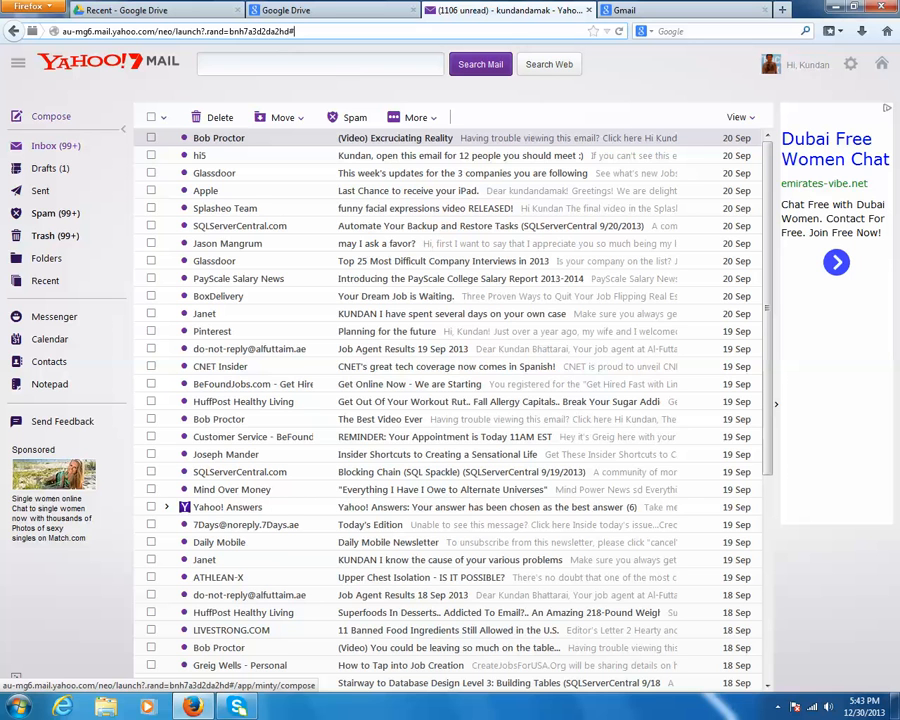
Start a new Yahoo email to 'kundan' with subject 'hello'
left_click(51, 116)
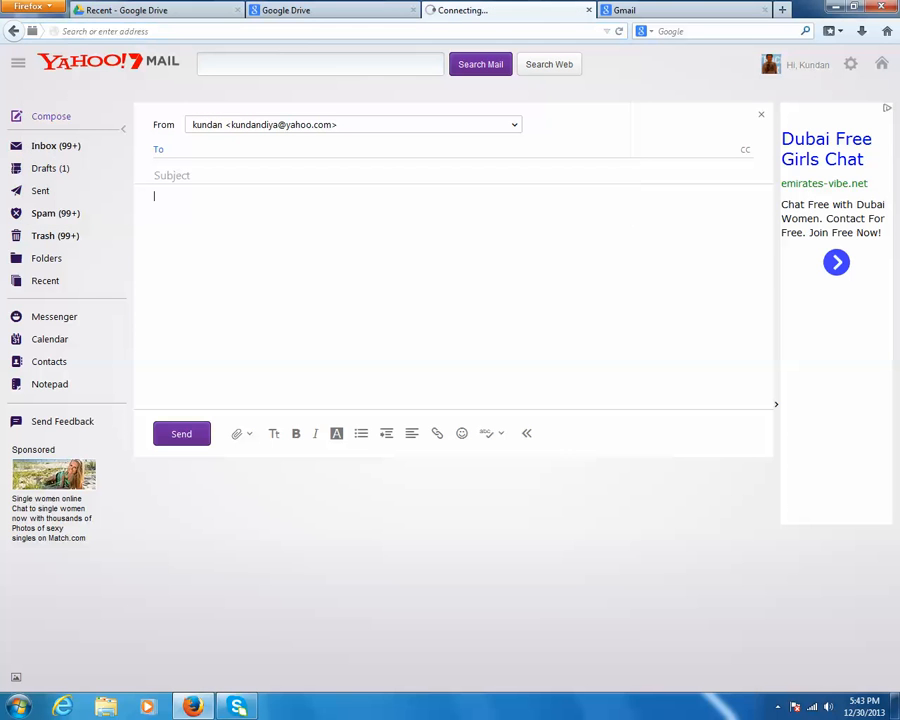
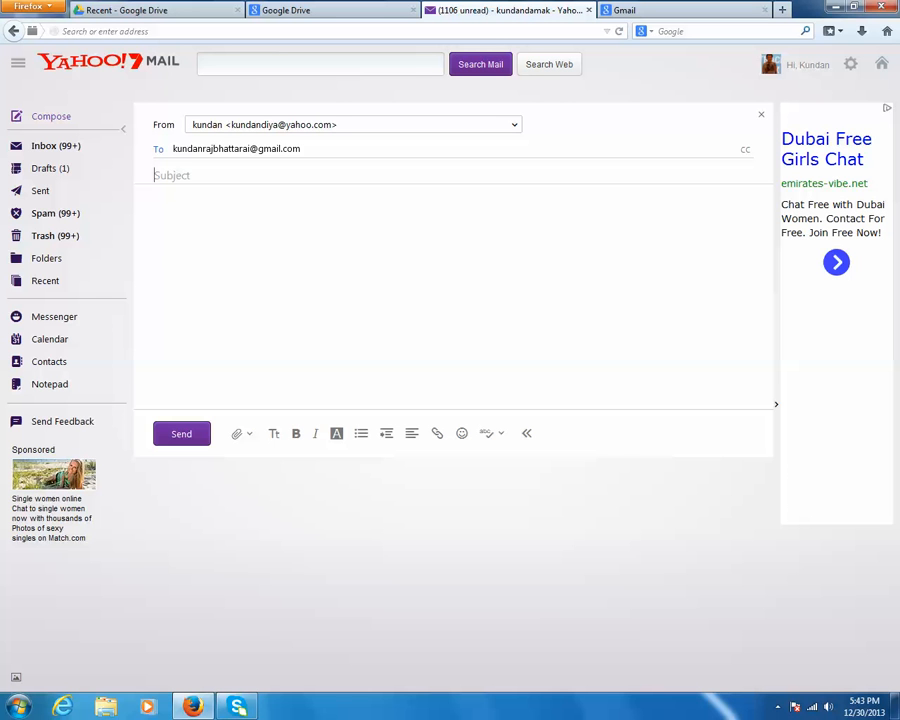
type("heloo")
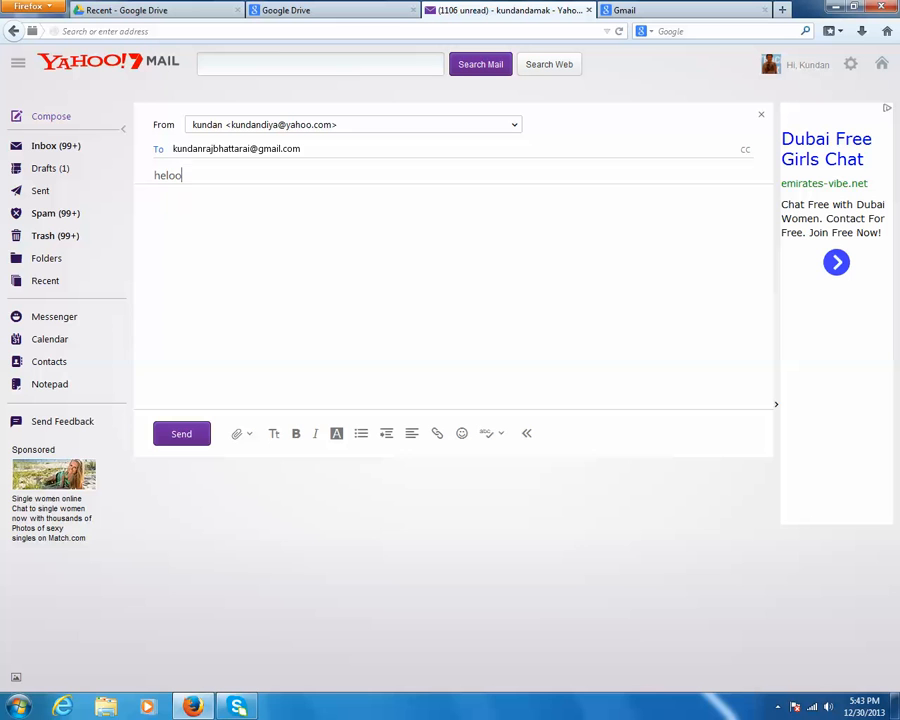
type("hello")
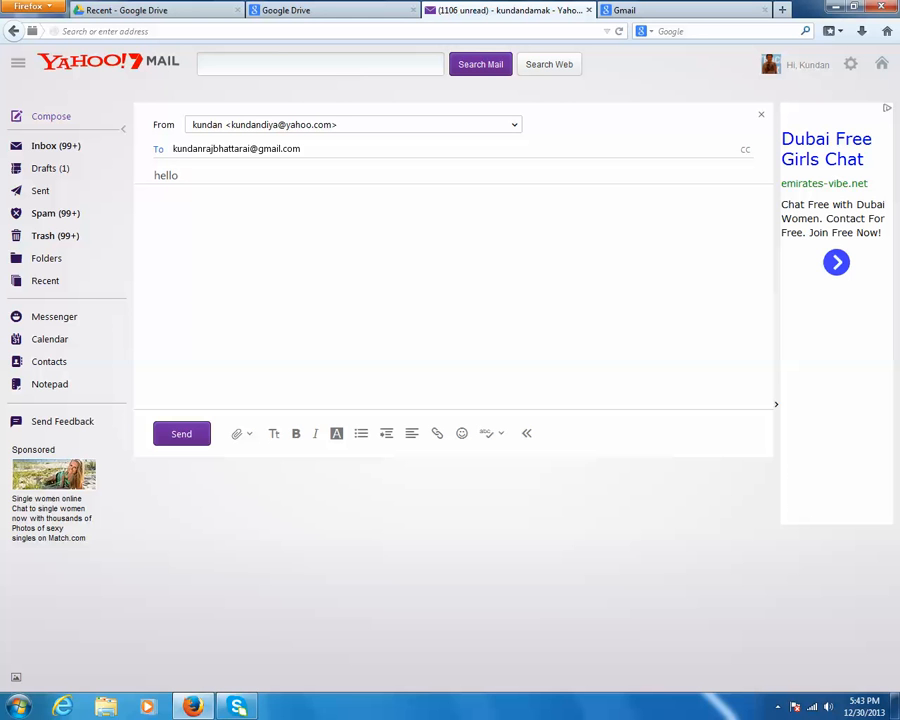
key("Return")
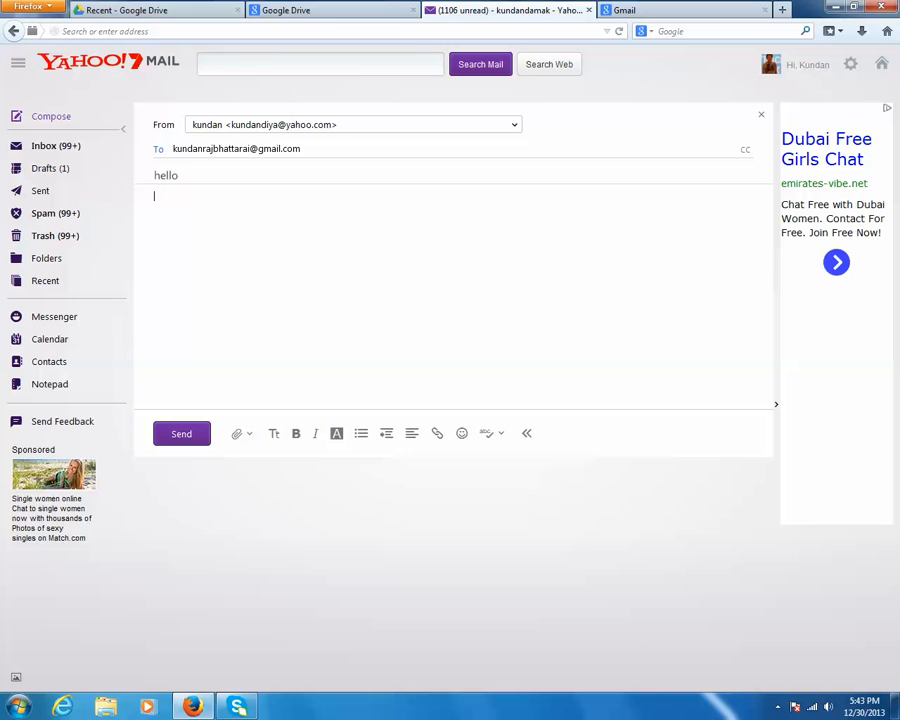
Write the body 'This is a test message' and send the email
type("This is a f")
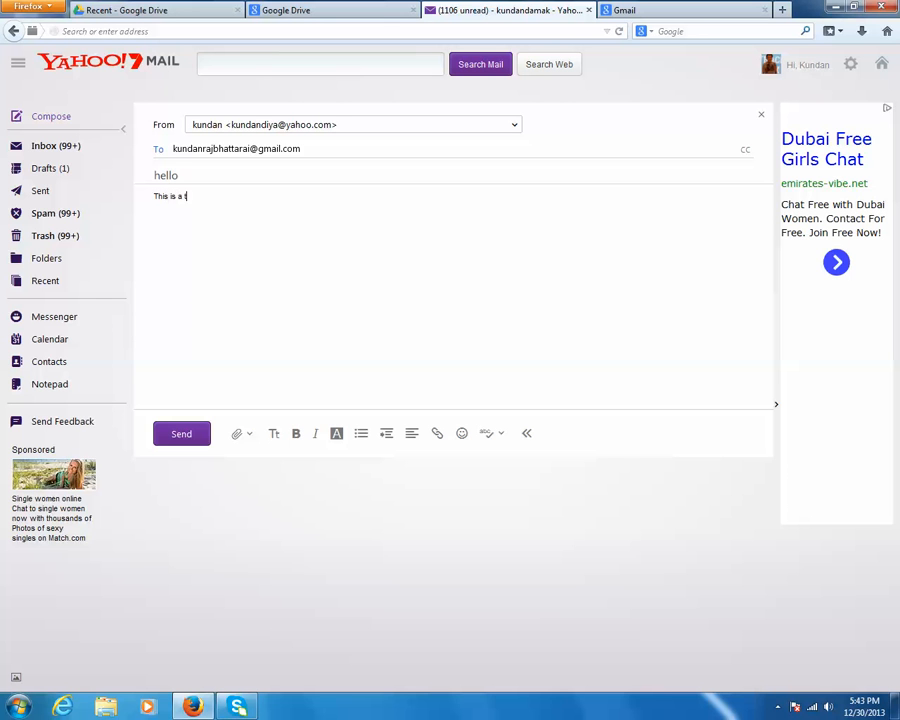
type("est message")
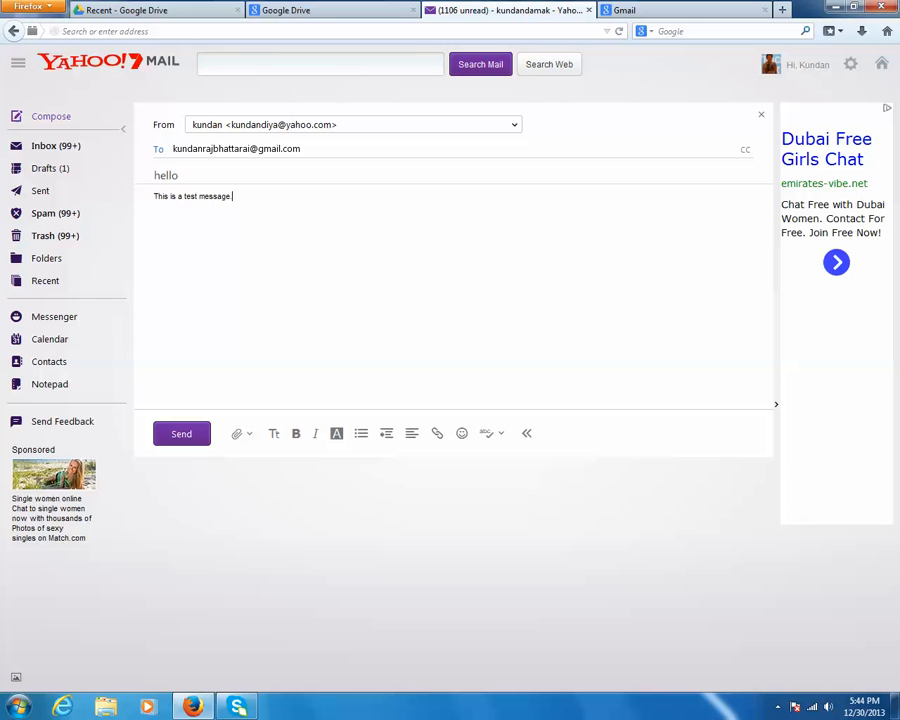
mouse_move(181, 433)
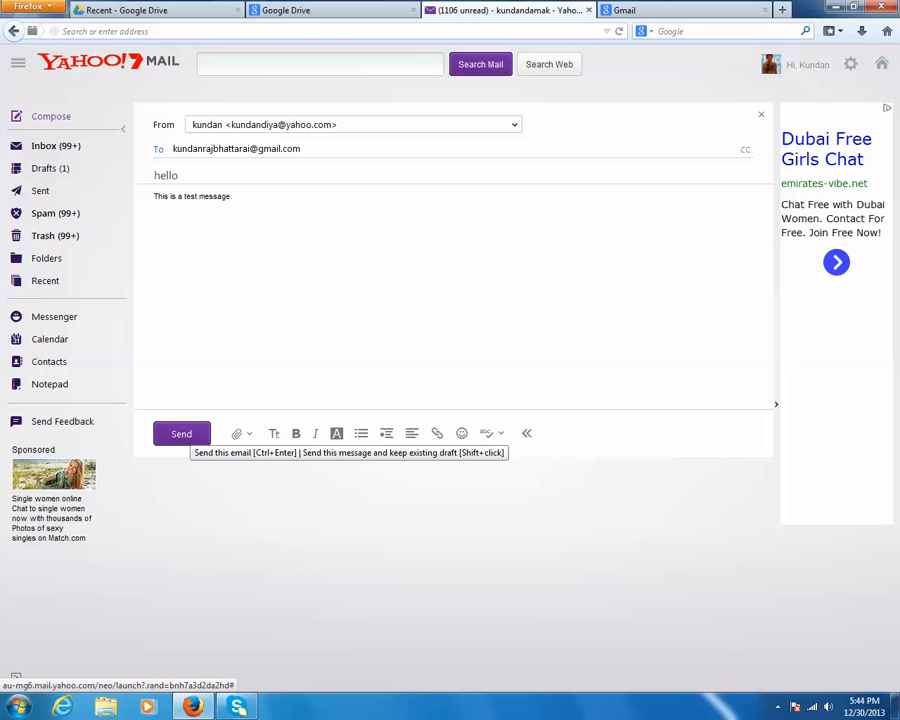
left_click(181, 433)
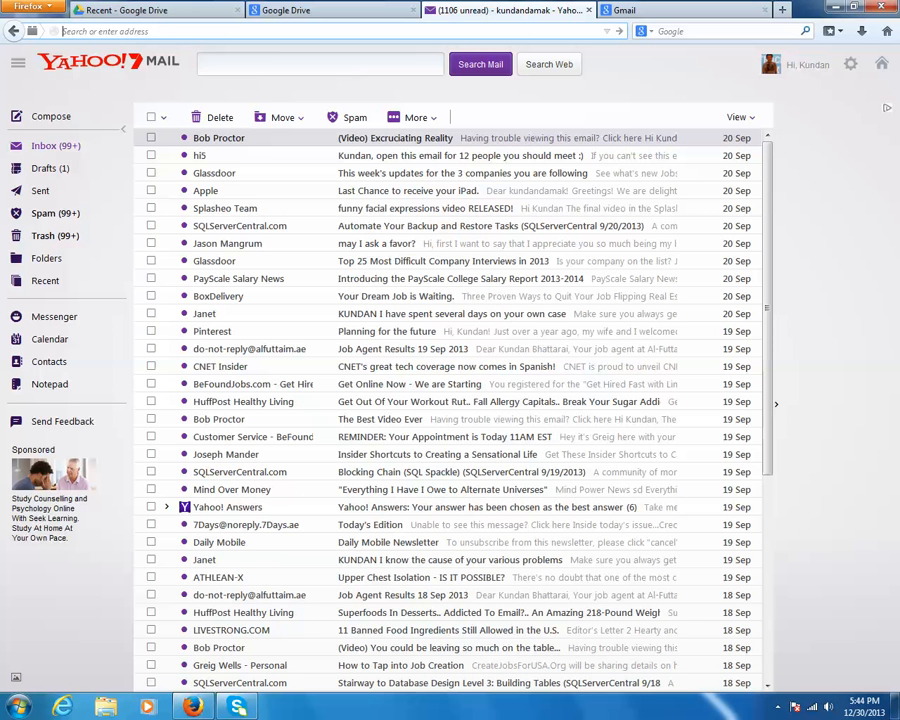
Refresh the Yahoo inbox and read Gmail's 'Hello everyone Re: hello' auto-reply
left_click(55, 145)
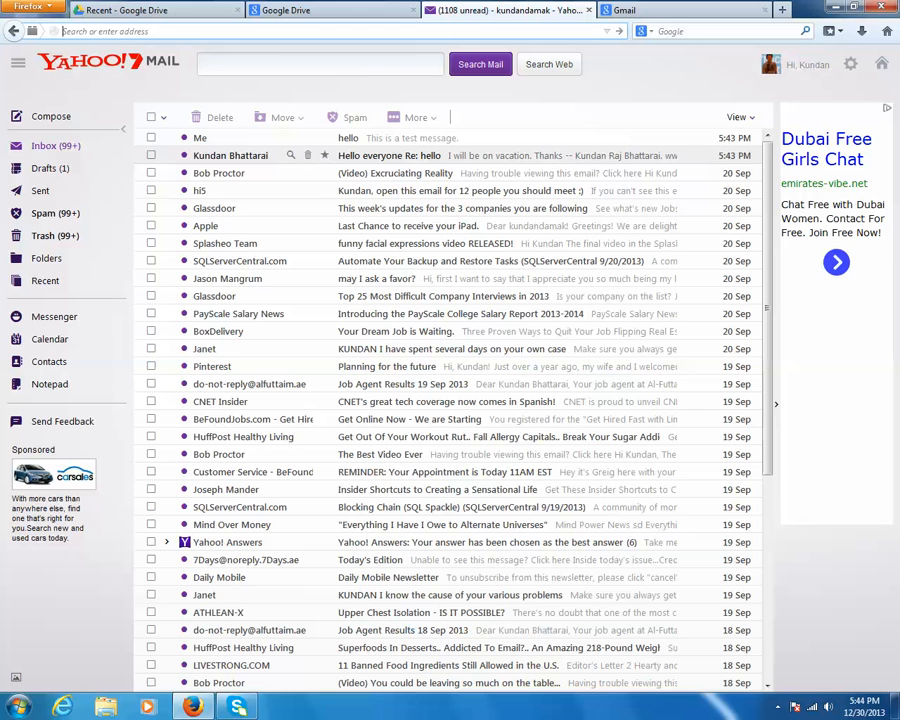
left_click(389, 155)
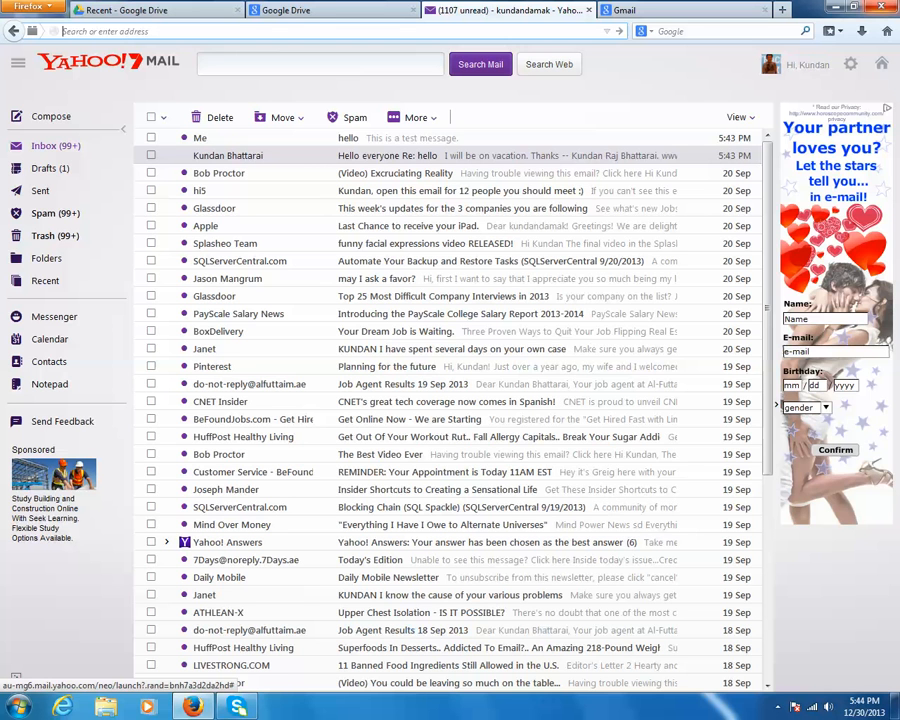
left_click(850, 63)
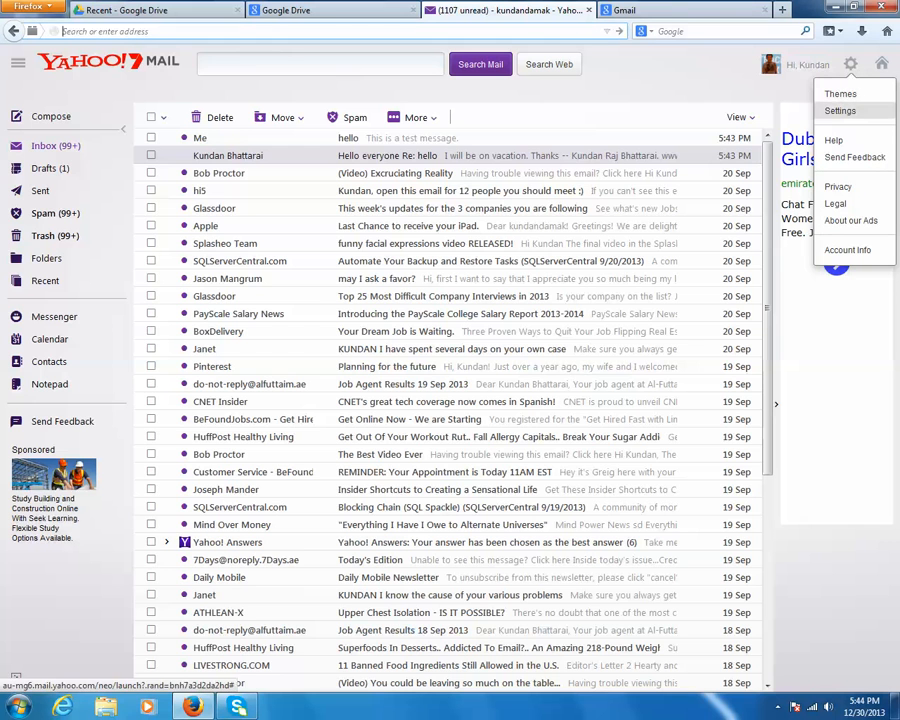
Open Yahoo Mail Settings on the Vacation Response section
left_click(840, 110)
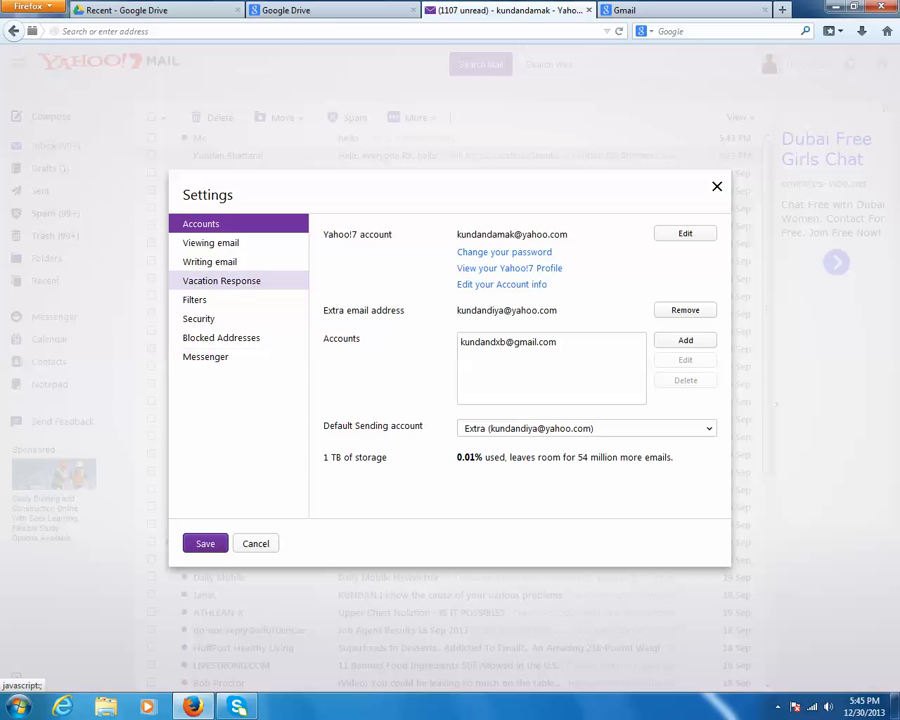
left_click(221, 280)
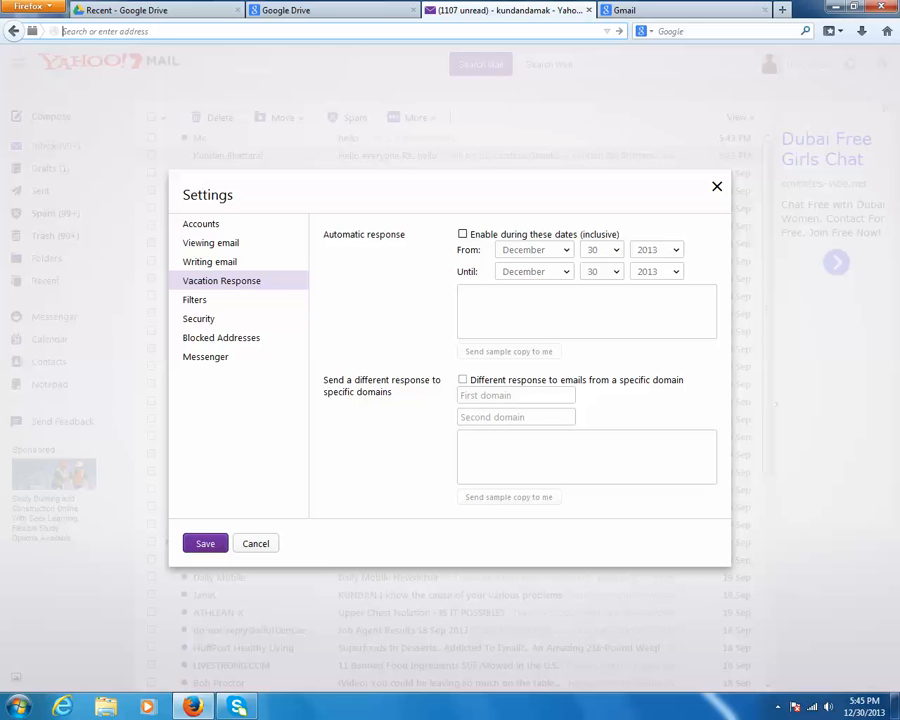
Enable the response through February 28, 2014 with the message 'I will be on vacation'
left_click(462, 234)
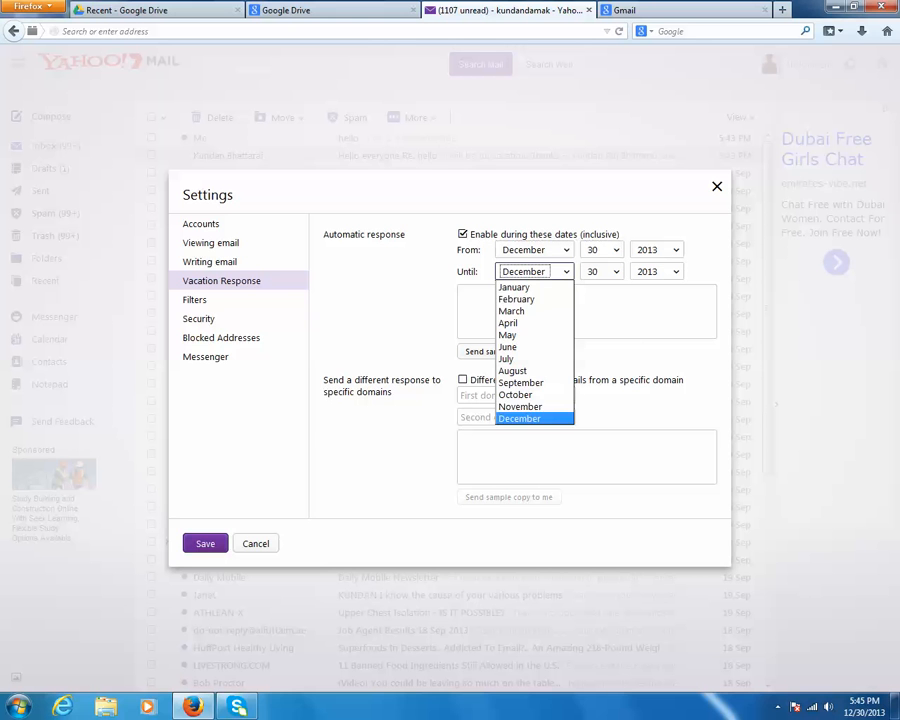
left_click(517, 299)
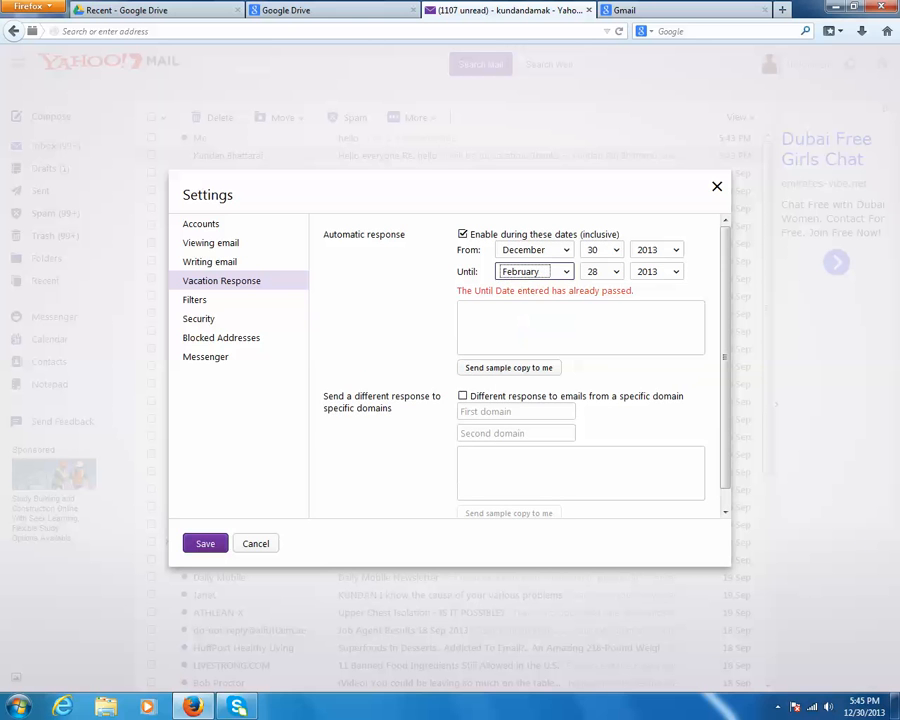
left_click(655, 271)
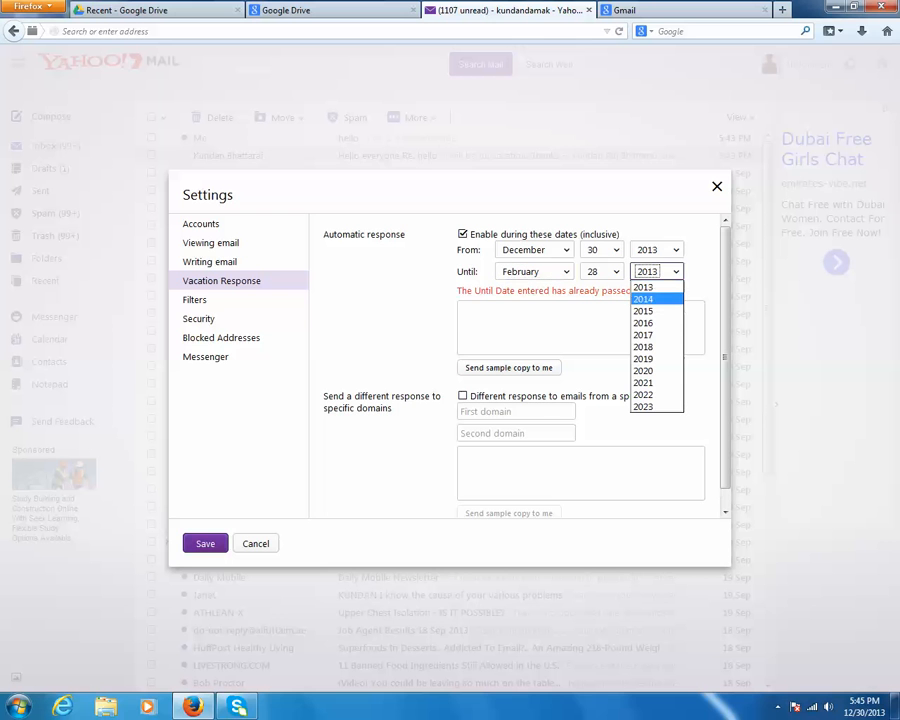
left_click(643, 298)
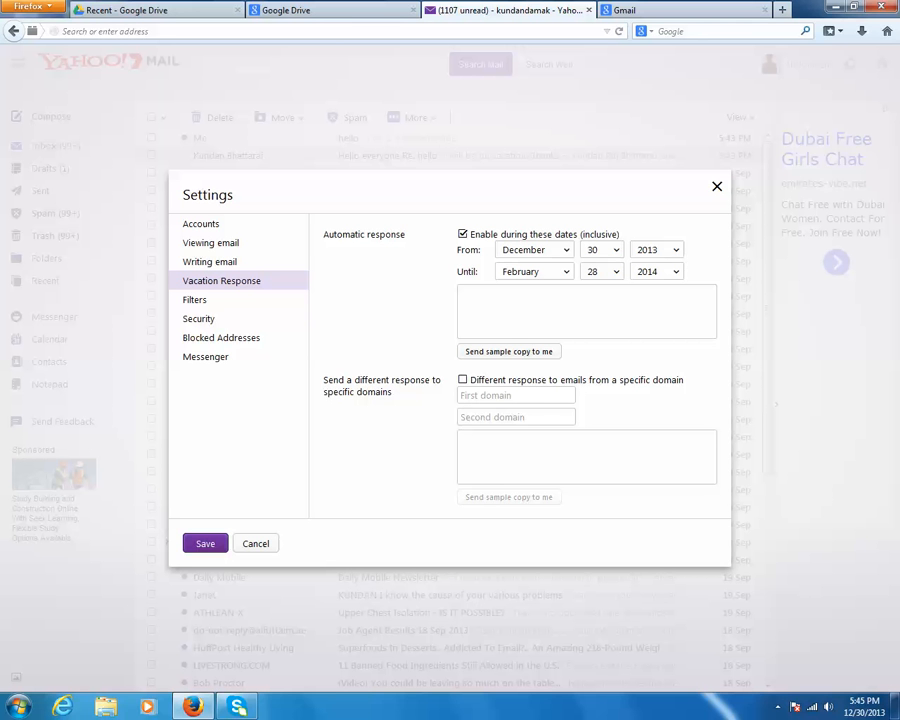
left_click(587, 310)
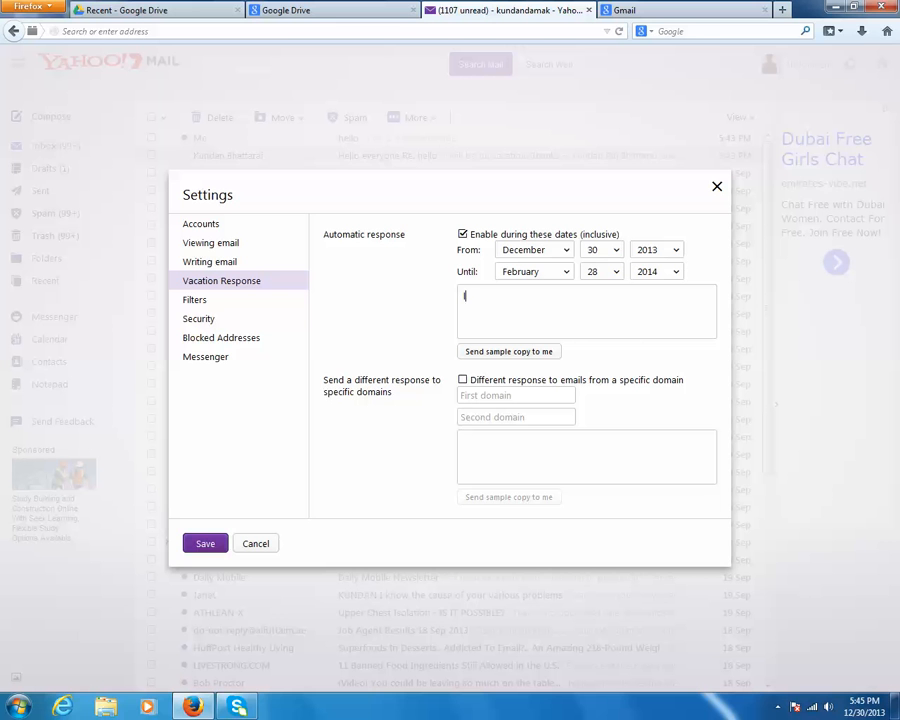
type("I will be on va")
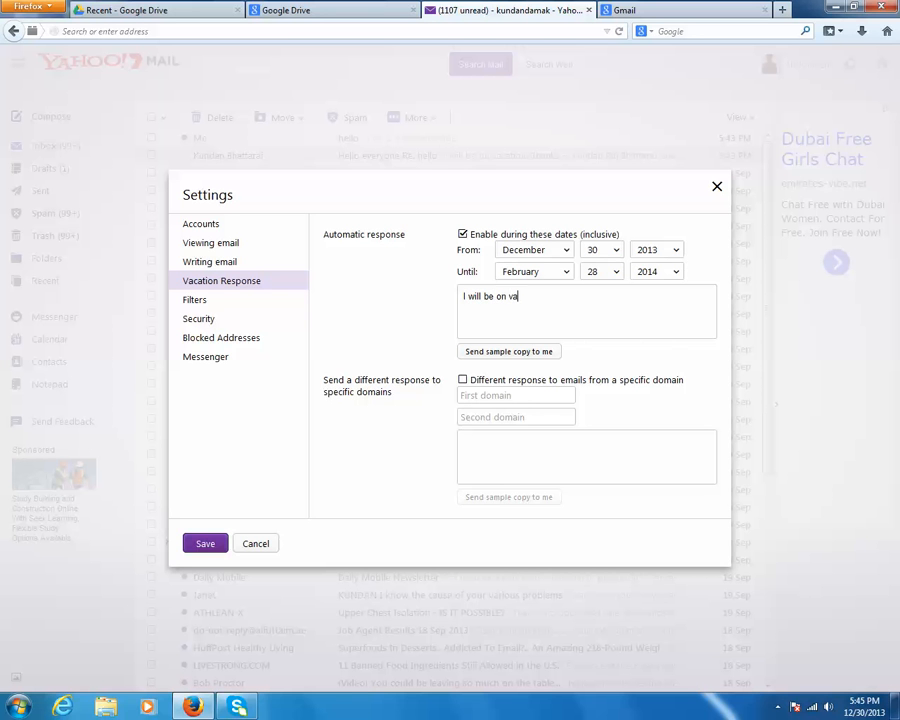
type("cation")
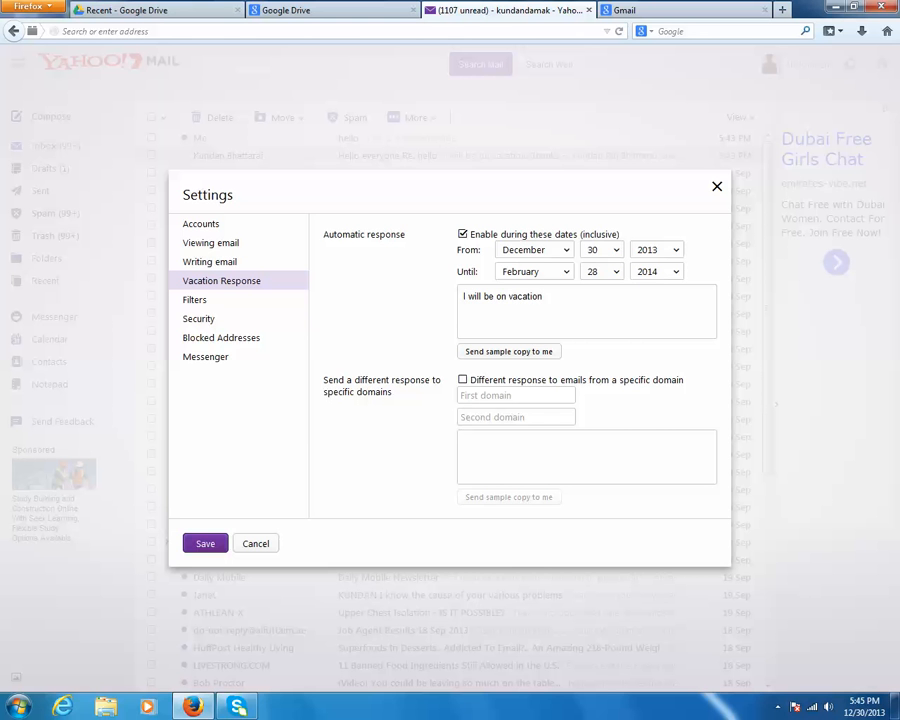